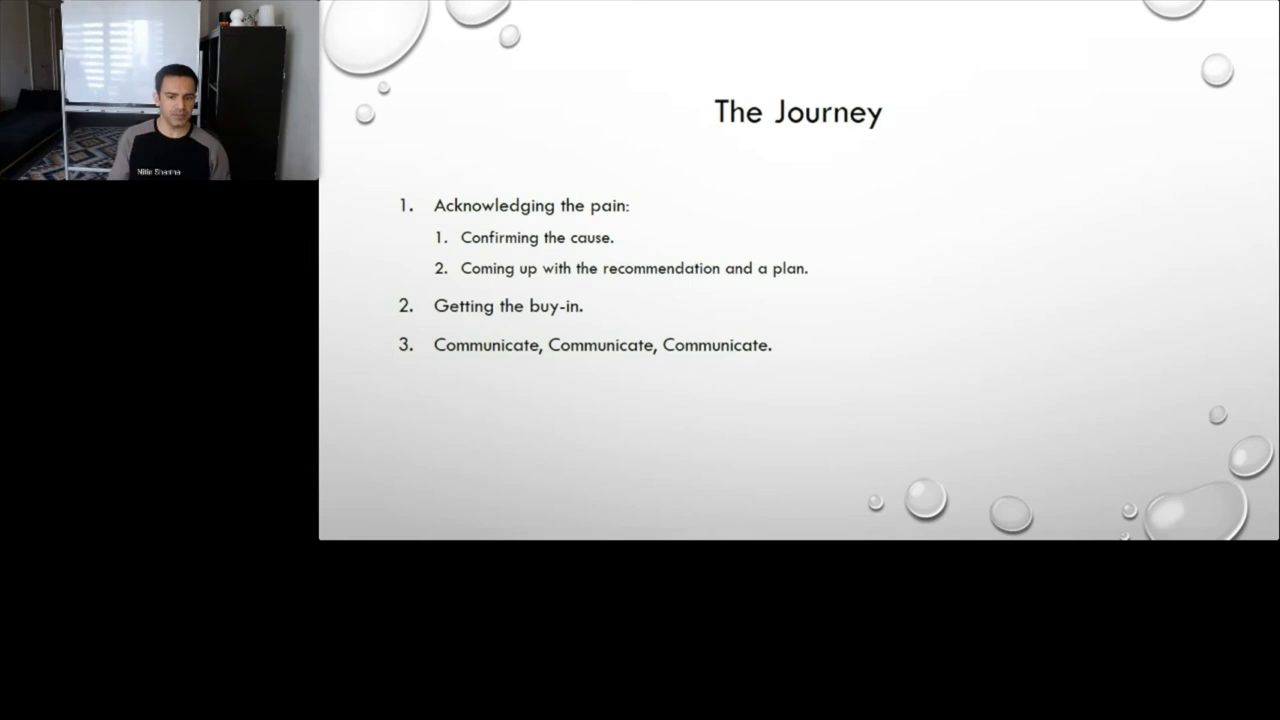
Advance the slide show to 'The Present (Solution)' slide on self-managed GitLab and AWS EKS
key("right")
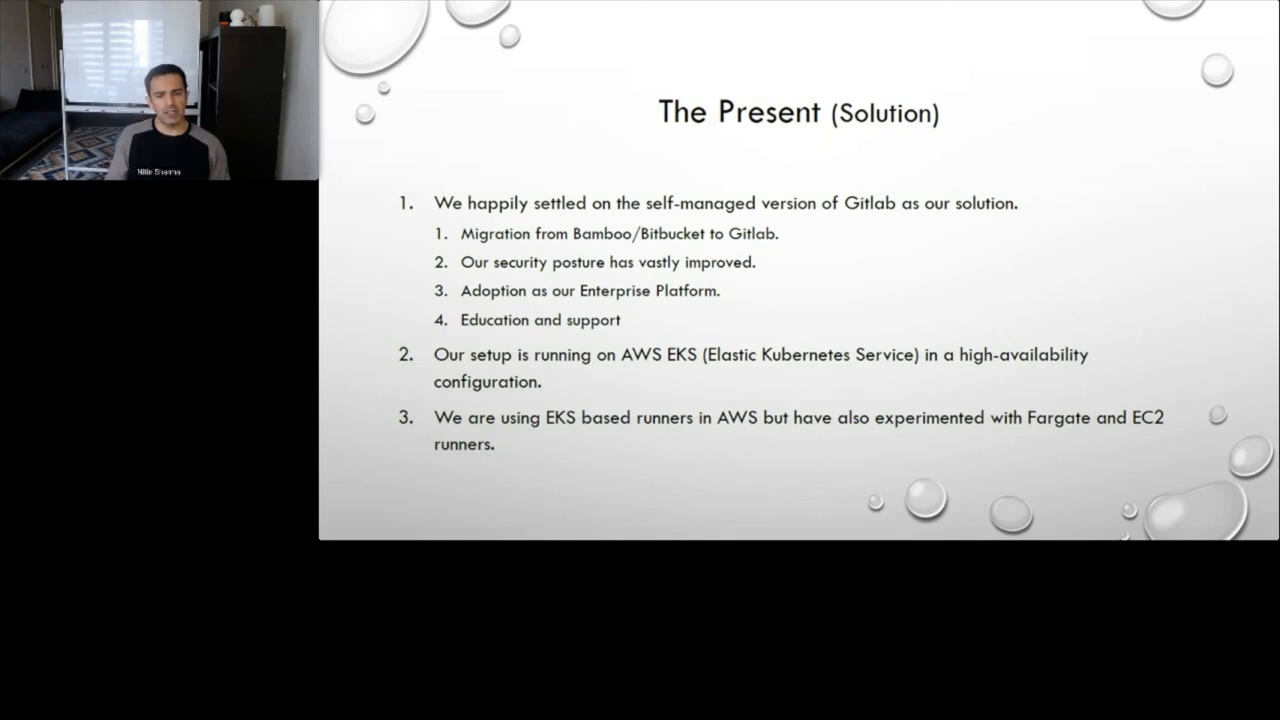
Advance to 'The Future' slide on GitLab Runners, Gitaly Cluster and the roadmap
key("Right")
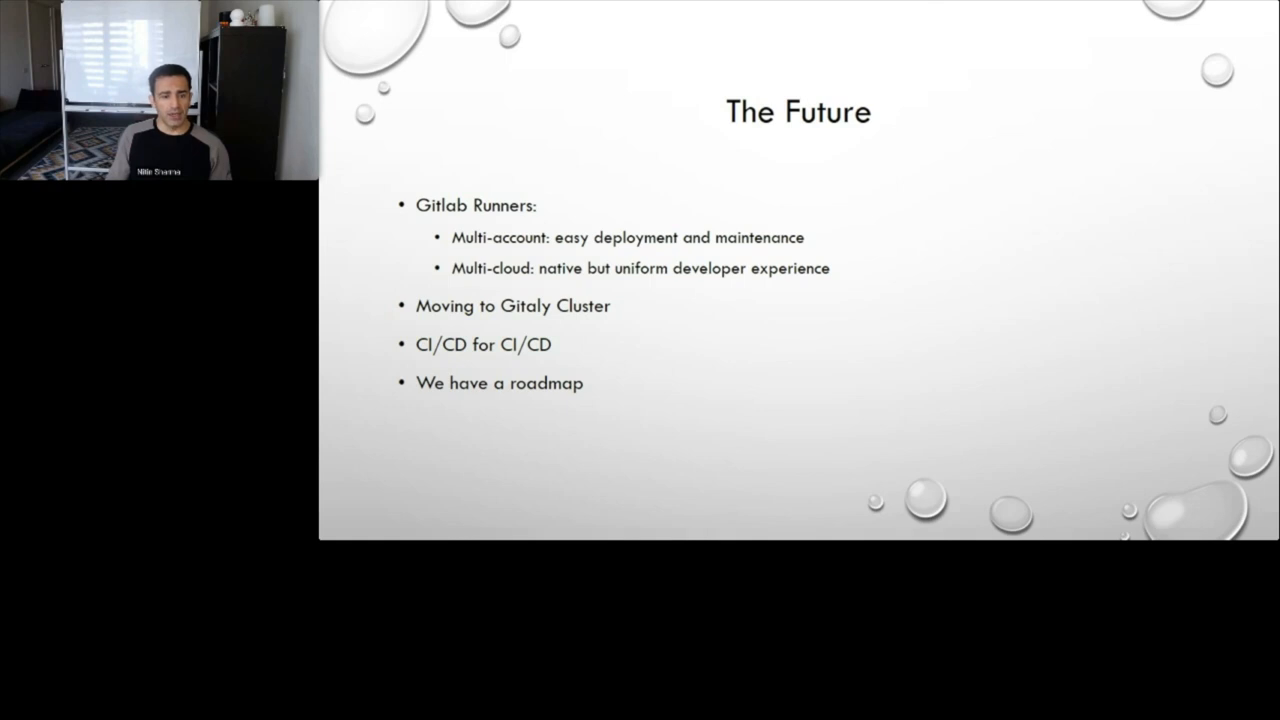
Advance through the Takeaways slide to the Gratitude slide thanking Australia Post and vendors
key("right")
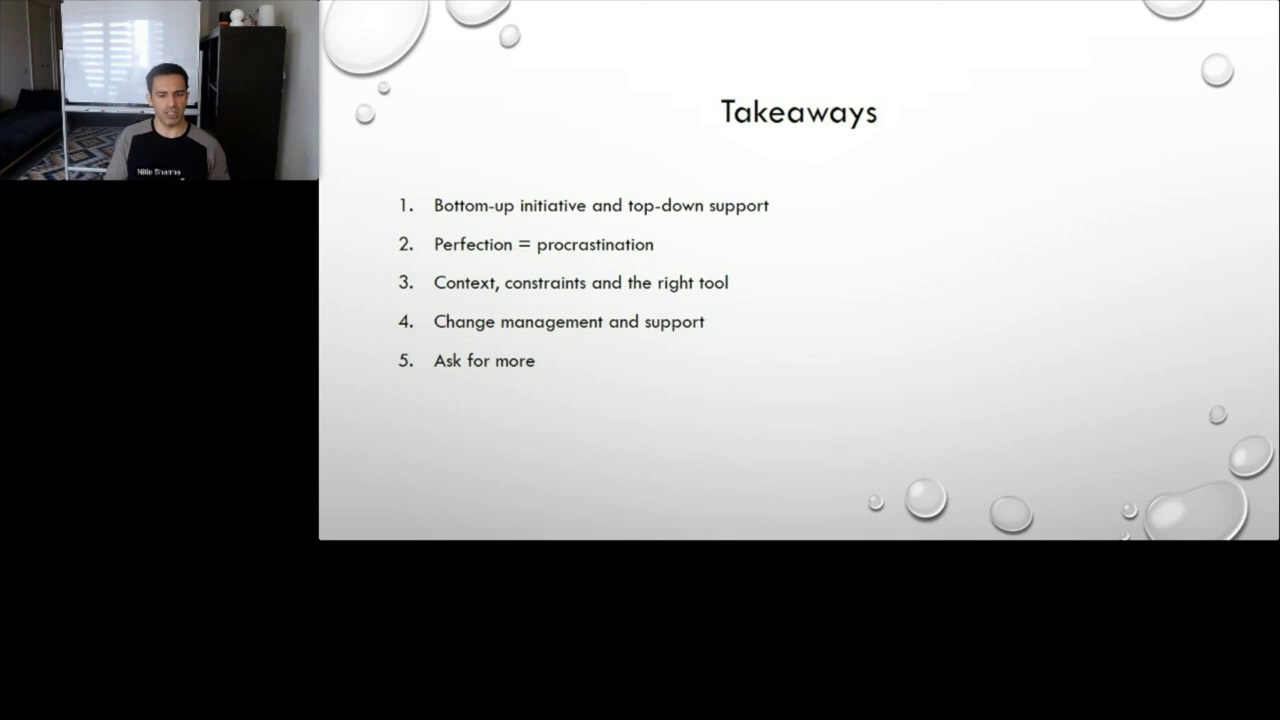
key("right")
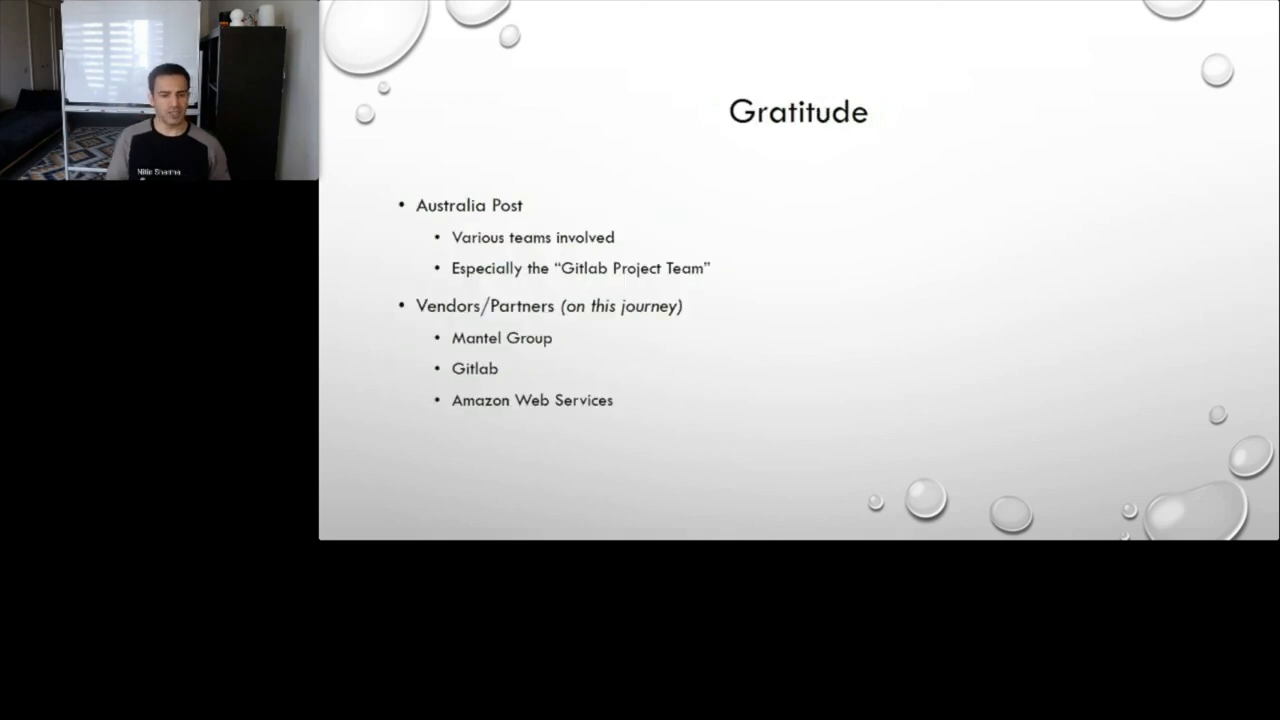